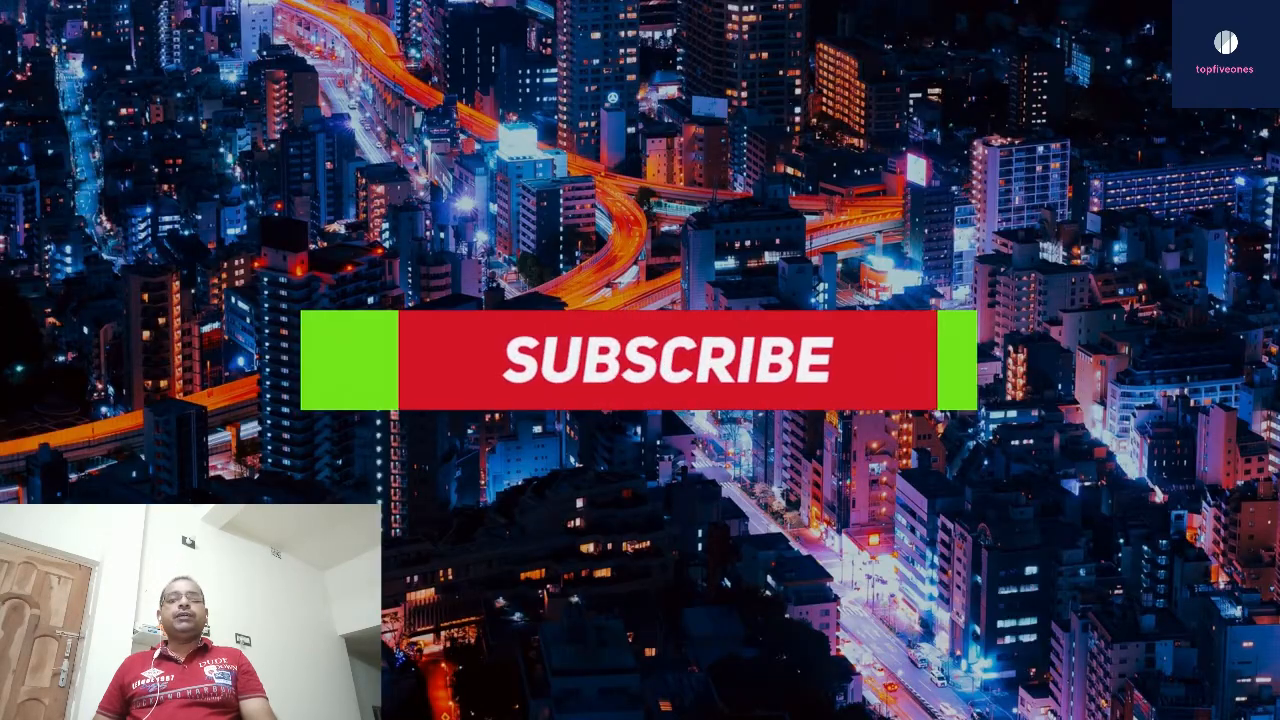
# Play the outro until the red Subscribe button becomes grey 'SUBSCRIBED' with a bell icon
pyautogui.click(635, 362)
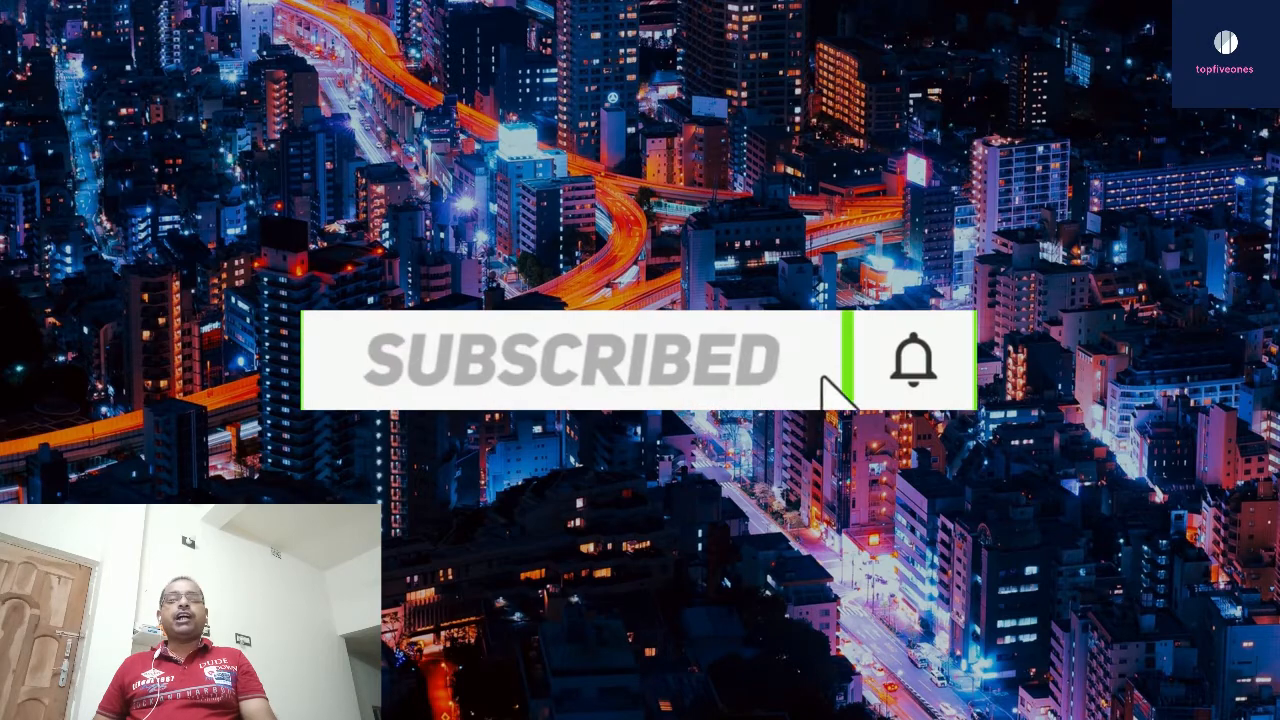